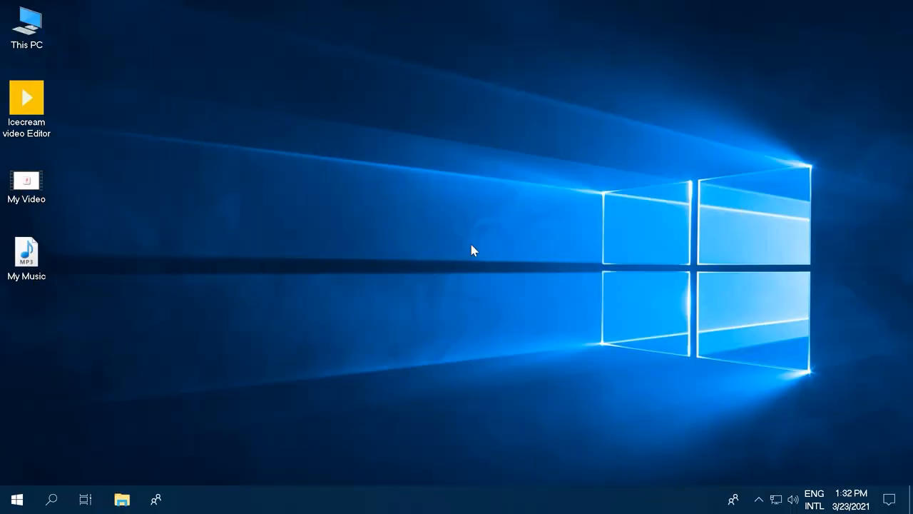
Launch Icecream Video Editor from its desktop shortcut
left_click(27, 100)
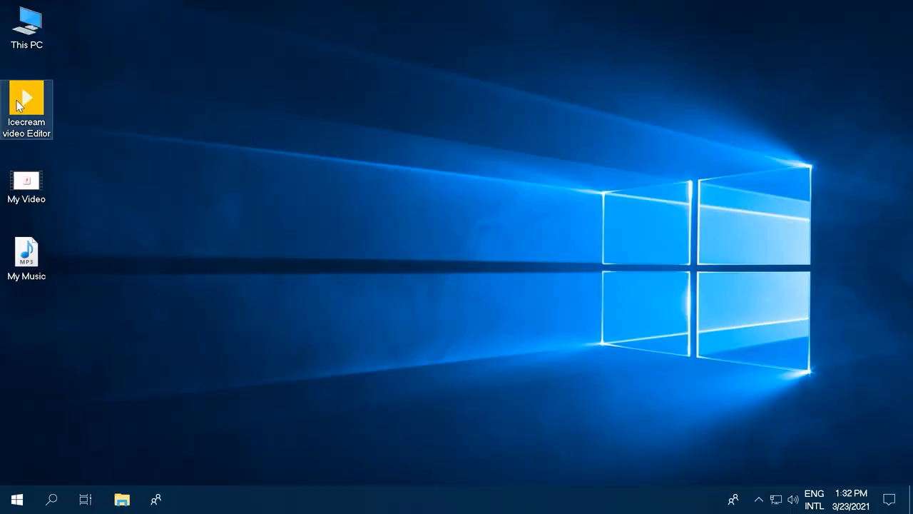
double_click(26, 93)
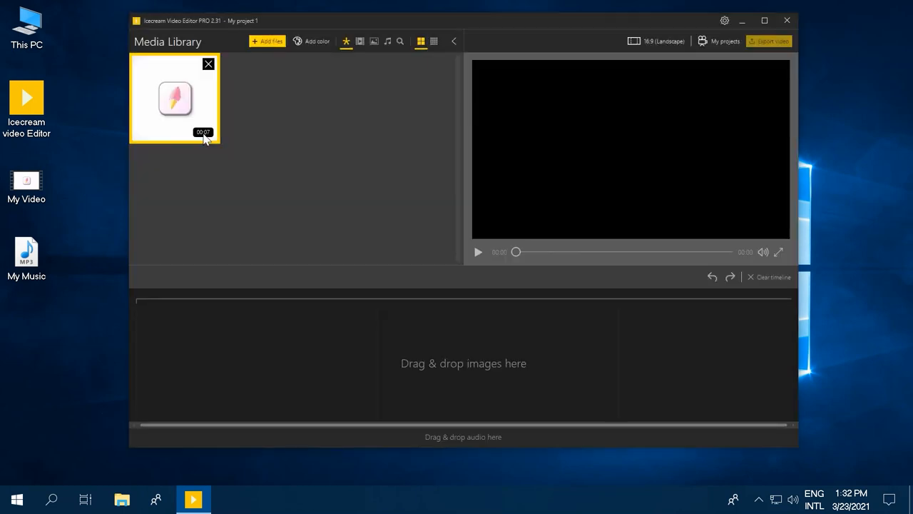
Drag the 7-second logo clip from the Media Library onto the timeline
left_click_drag(174, 99, 171, 357)
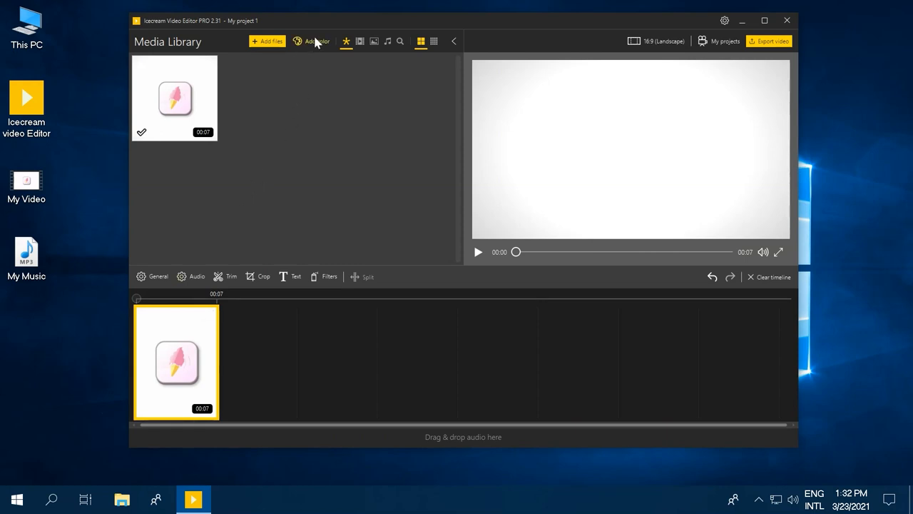
Add a 3-second black colour scene at the start of the timeline
left_click(311, 42)
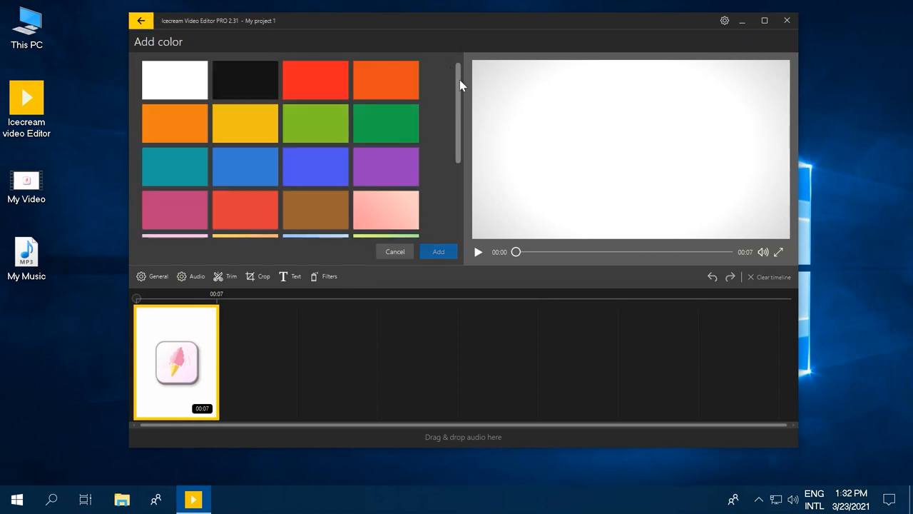
scroll("down", 3)
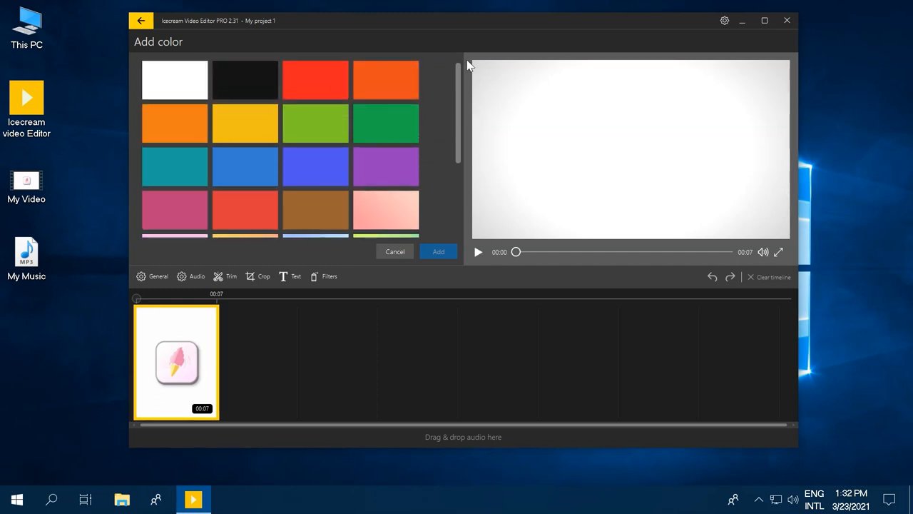
mouse_move(431, 63)
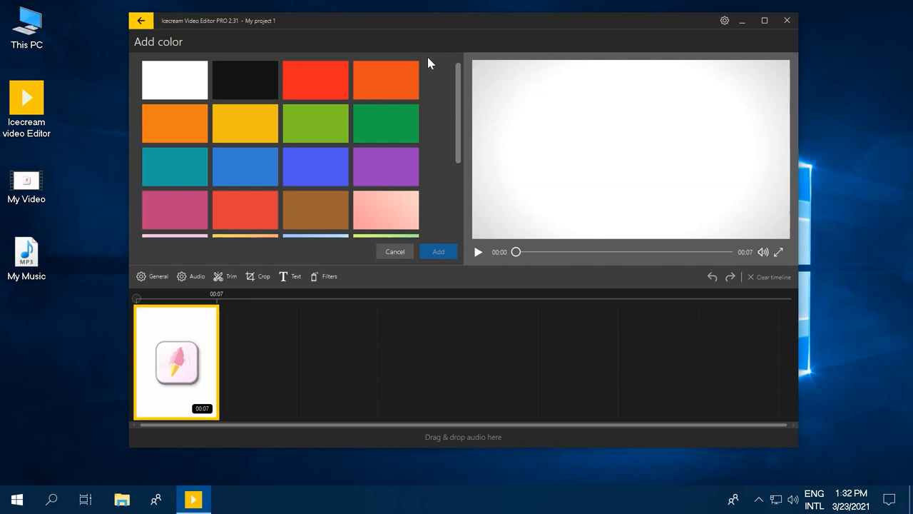
left_click(247, 78)
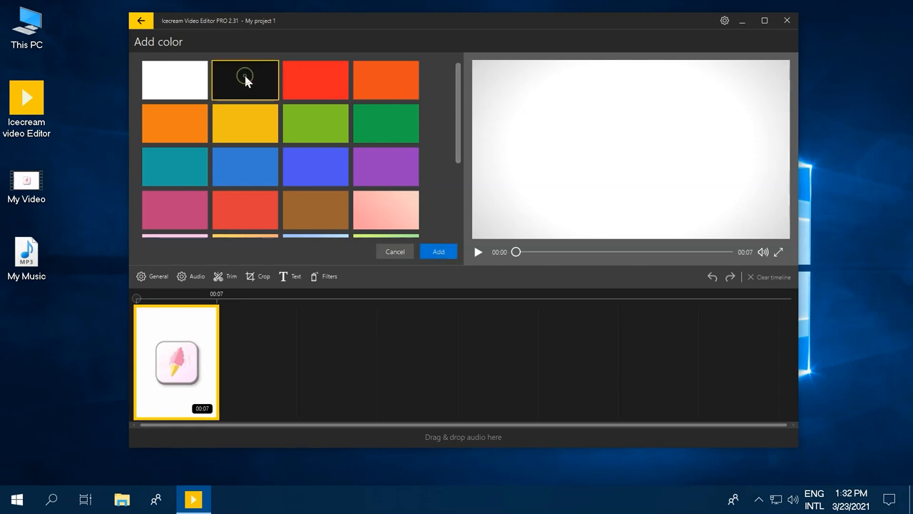
left_click(438, 251)
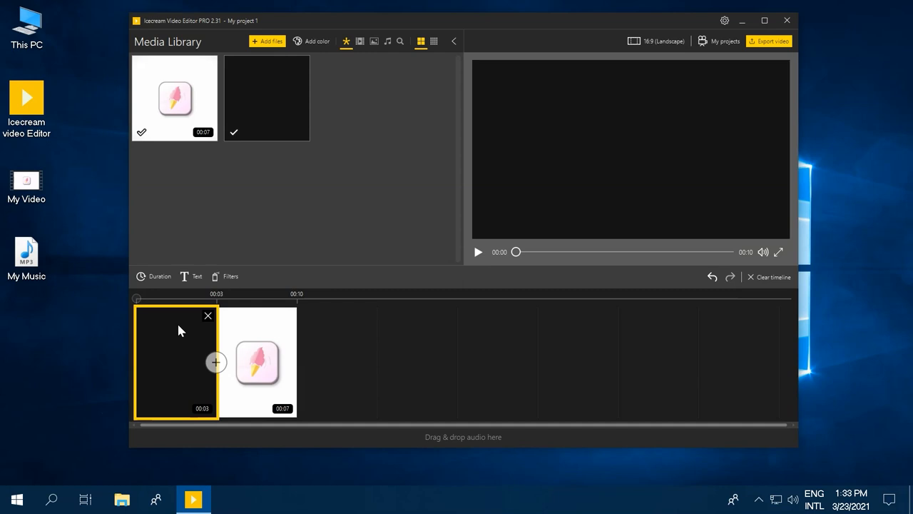
mouse_move(181, 328)
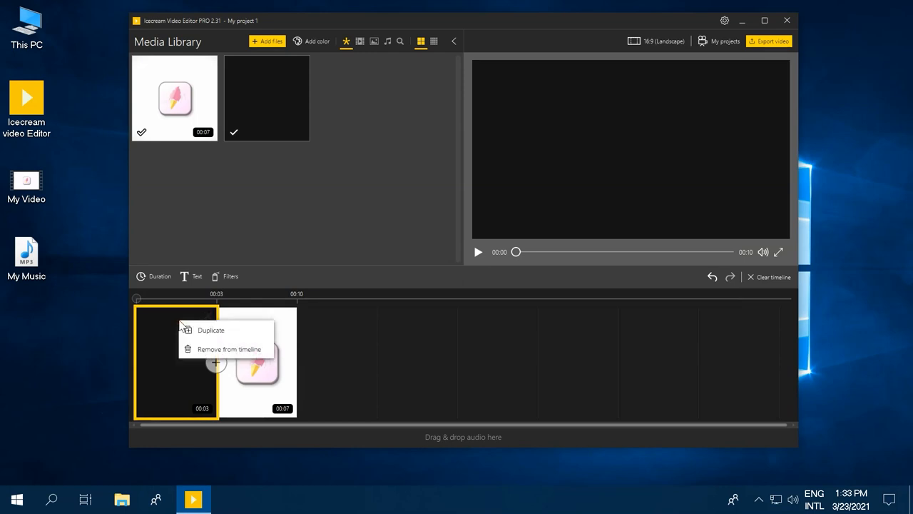
Duplicate the black scene so a copy closes the timeline after the logo clip
left_click(211, 329)
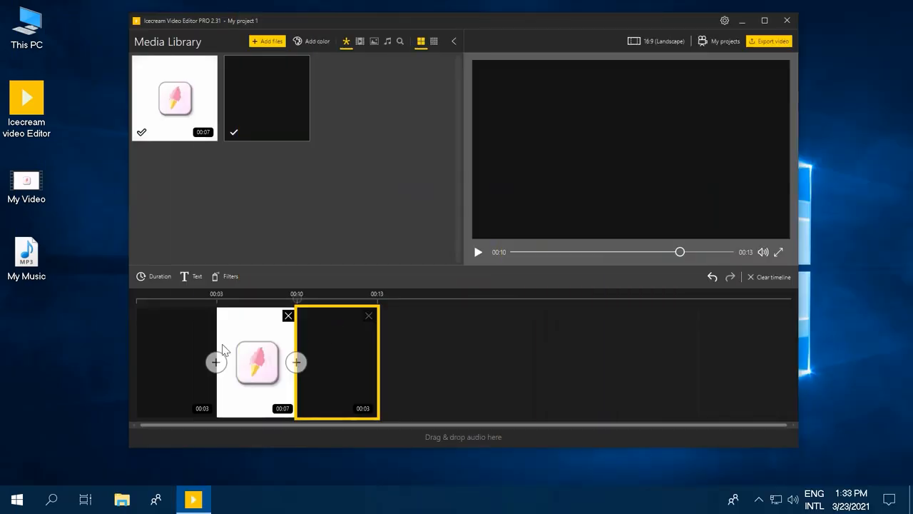
left_click(216, 363)
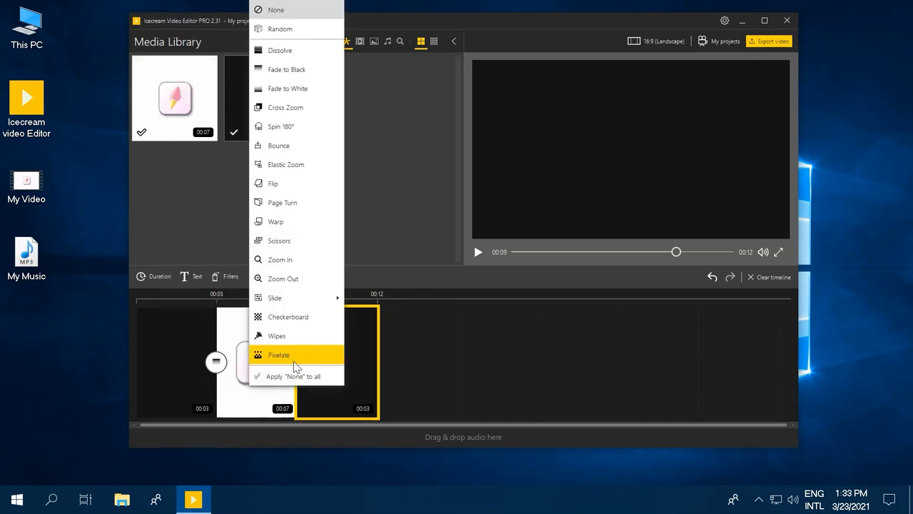
Set the transition at the second join, then play and pause the preview from the start
left_click(282, 354)
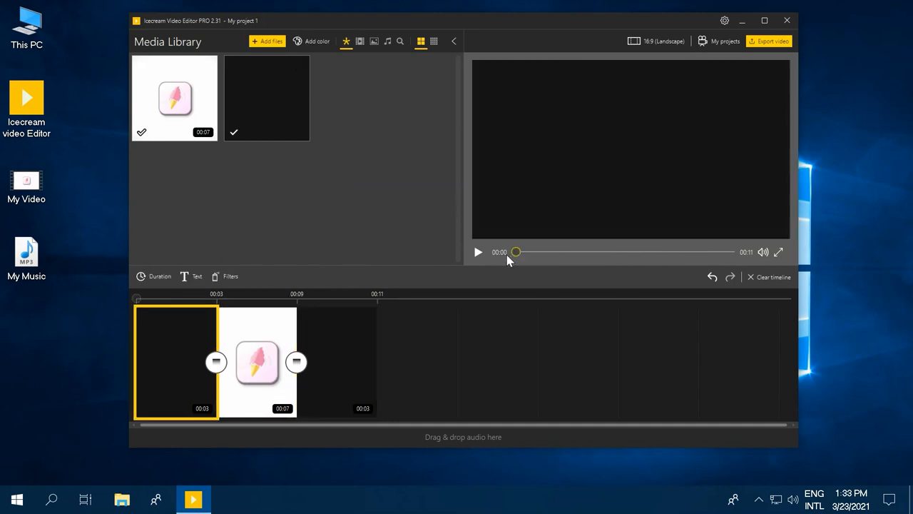
left_click(478, 252)
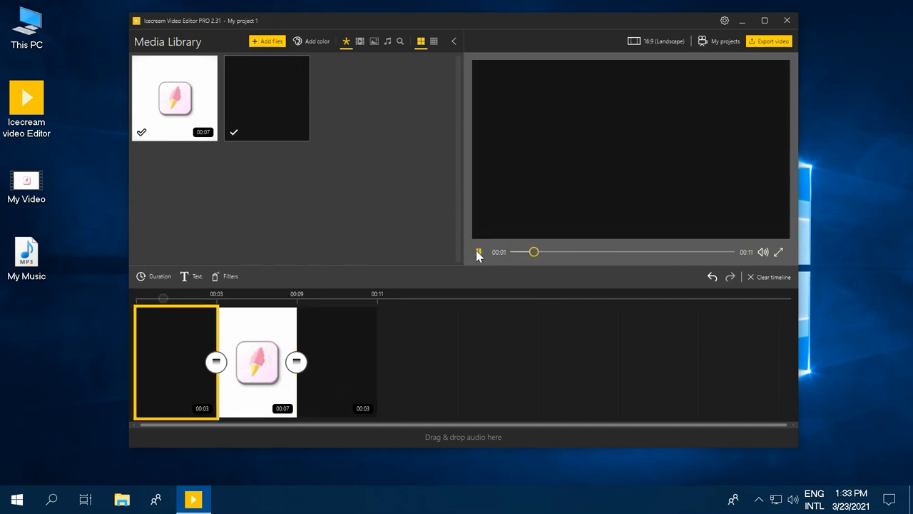
left_click(257, 361)
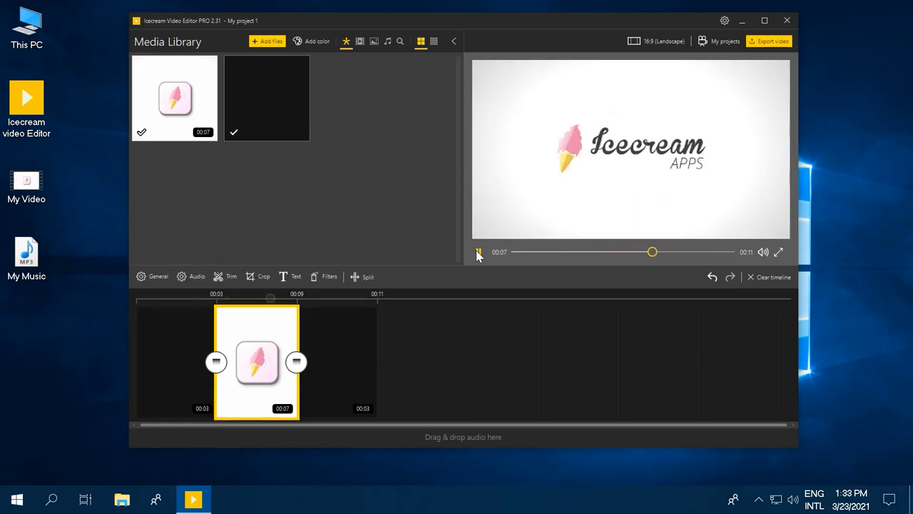
left_click(338, 361)
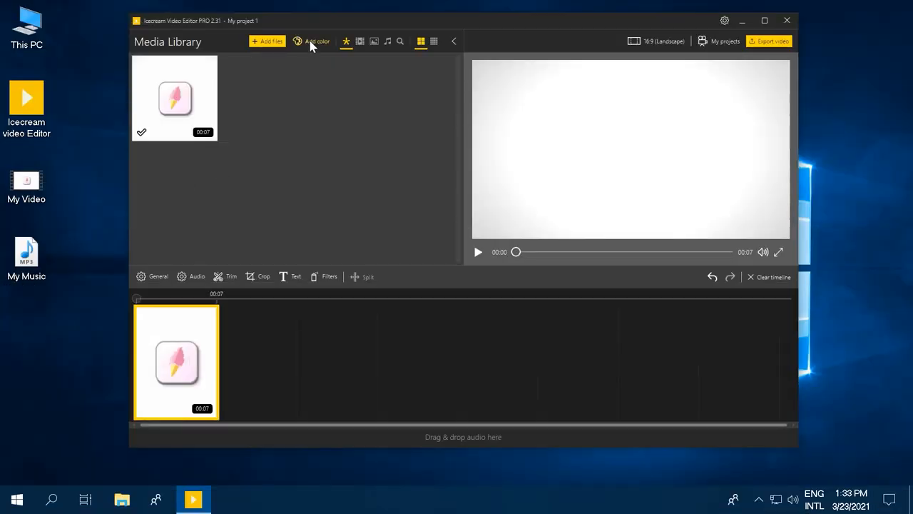
Flank the logo clip with 3-second white scenes and play the preview
left_click(317, 41)
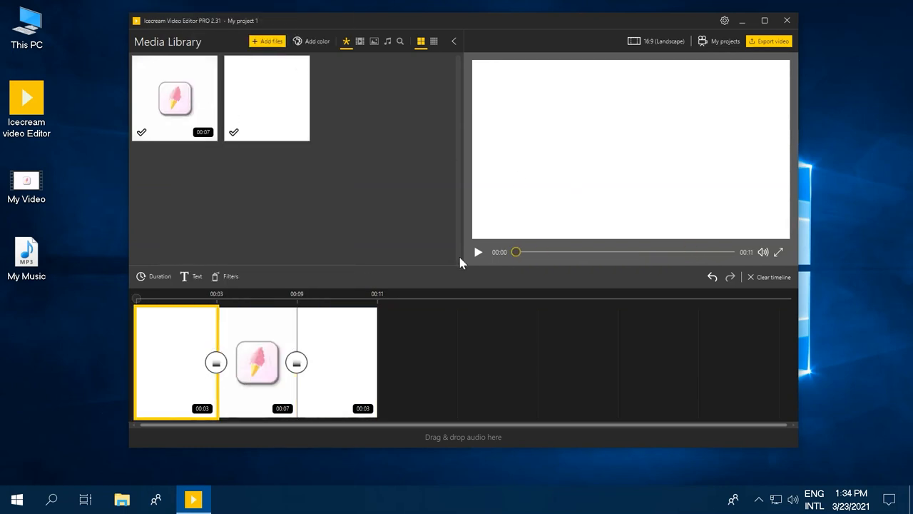
left_click(478, 251)
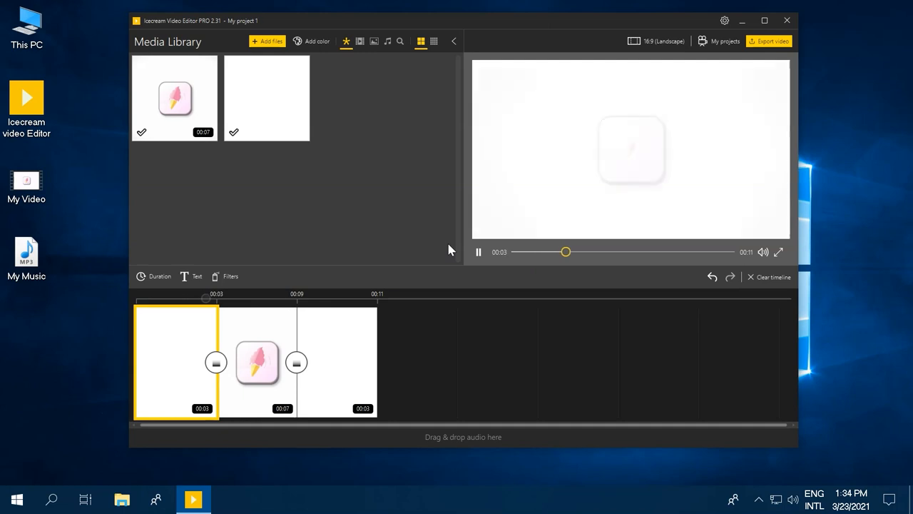
left_click(256, 363)
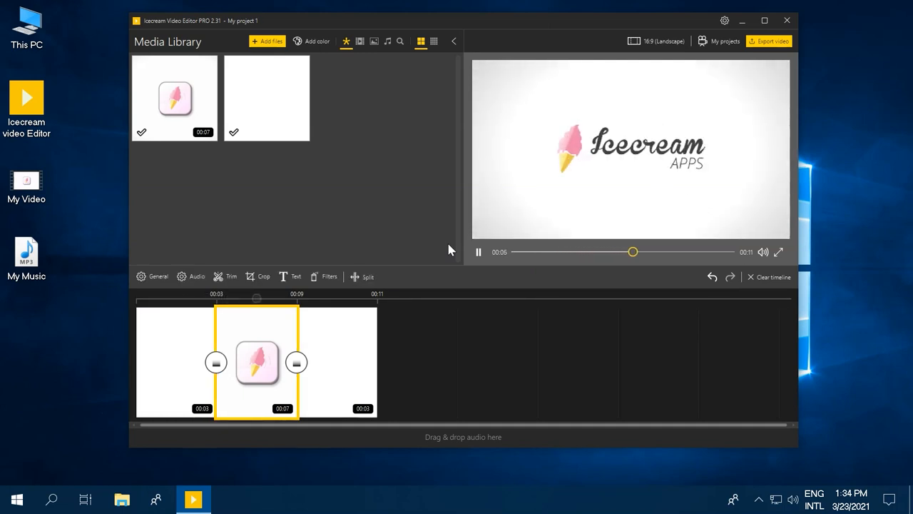
left_click(339, 362)
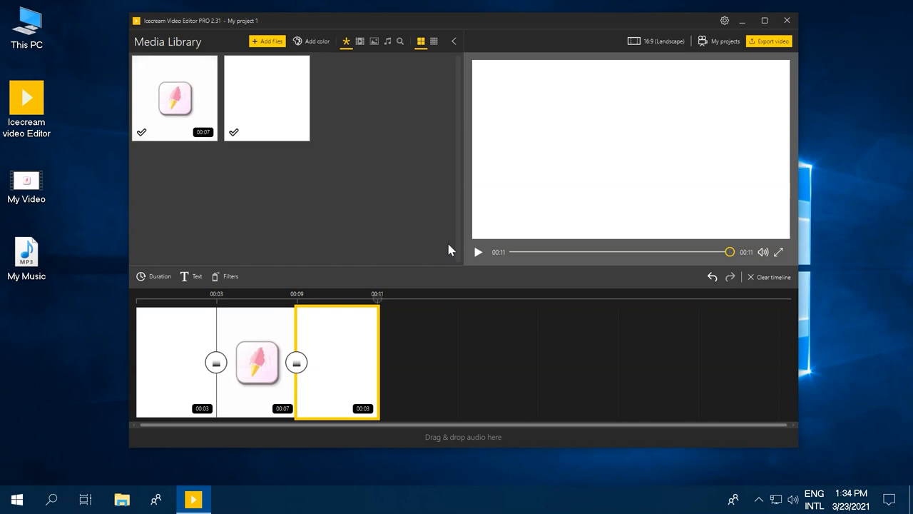
Import My Music and position it at the start of the audio track
left_click(26, 253)
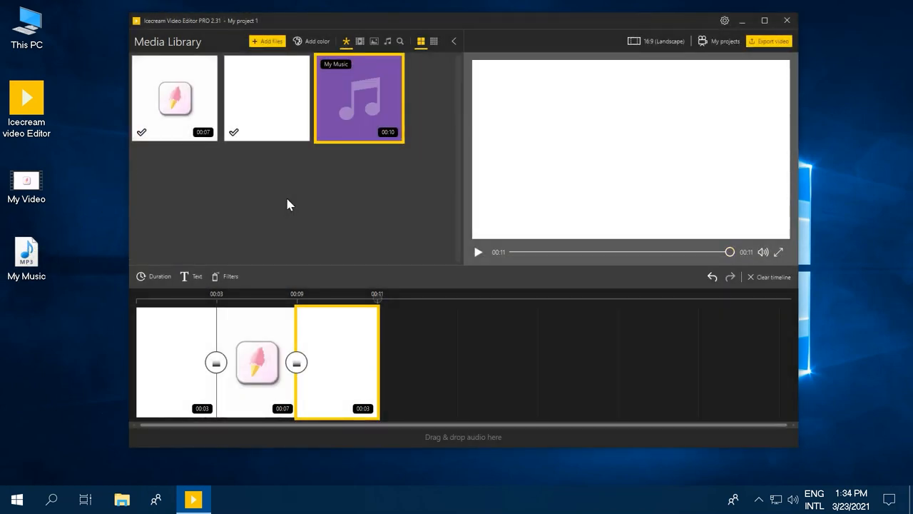
left_click_drag(359, 97, 191, 433)
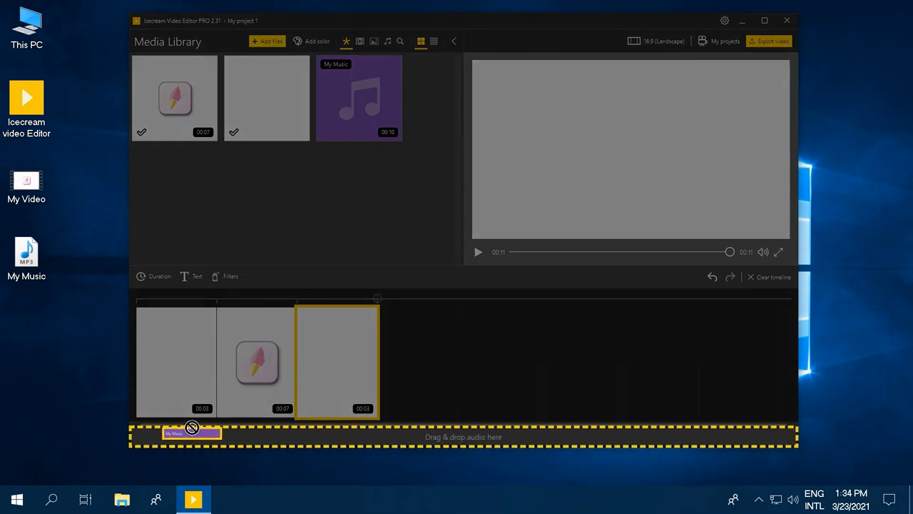
left_click_drag(191, 432, 228, 437)
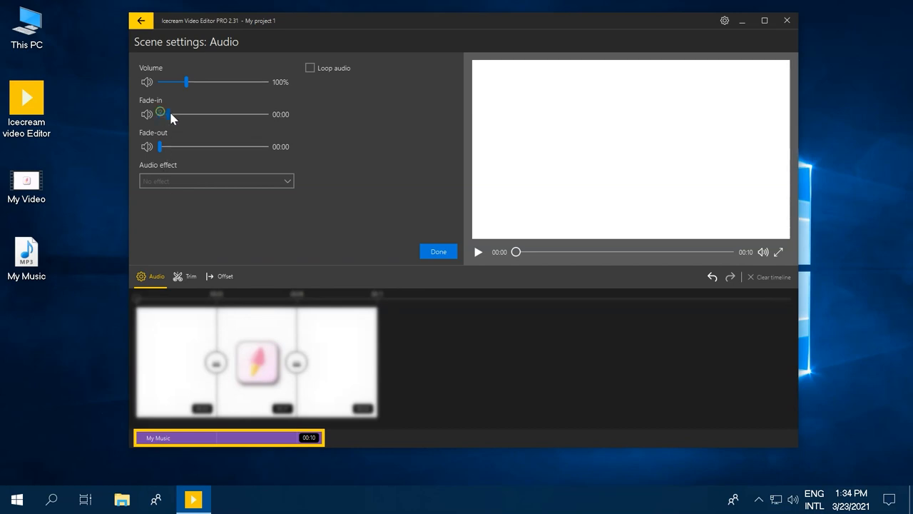
Set the music fade-in and fade-out to 00:05 each, confirm, and play the preview
left_click_drag(160, 114, 265, 113)
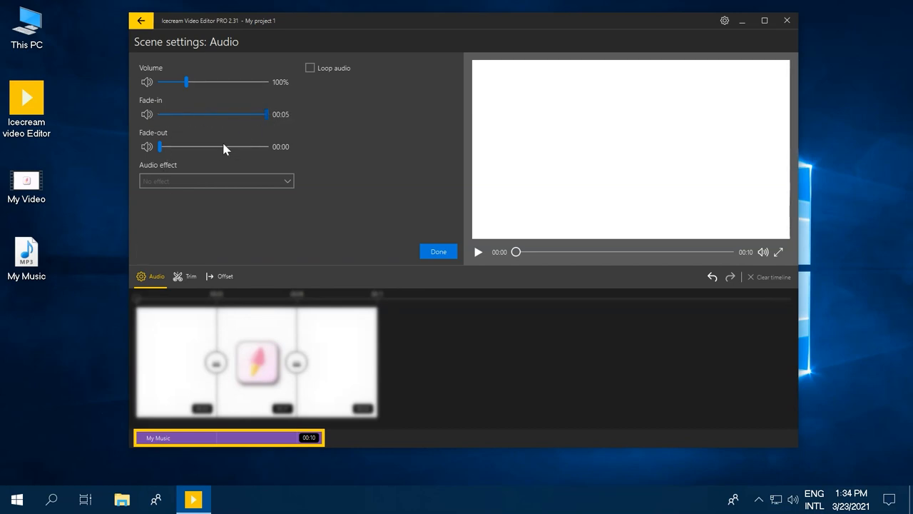
left_click_drag(159, 147, 187, 147)
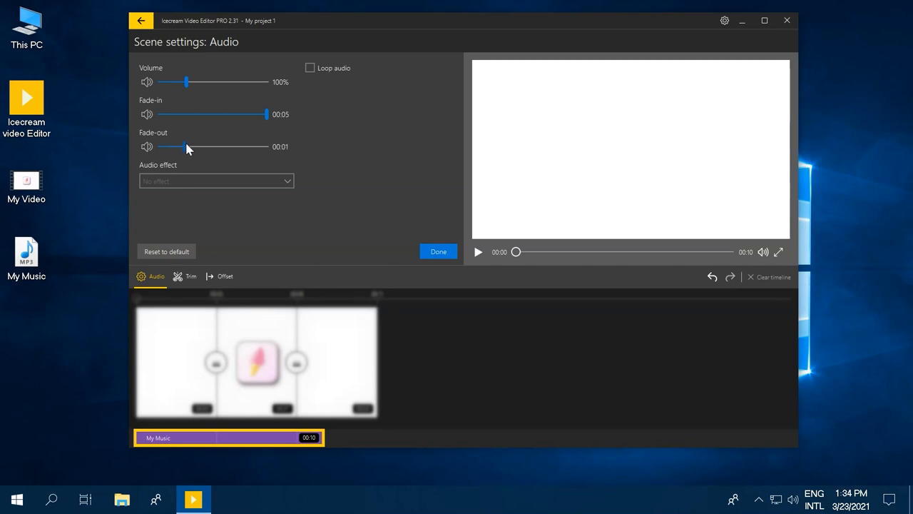
left_click_drag(186, 146, 266, 146)
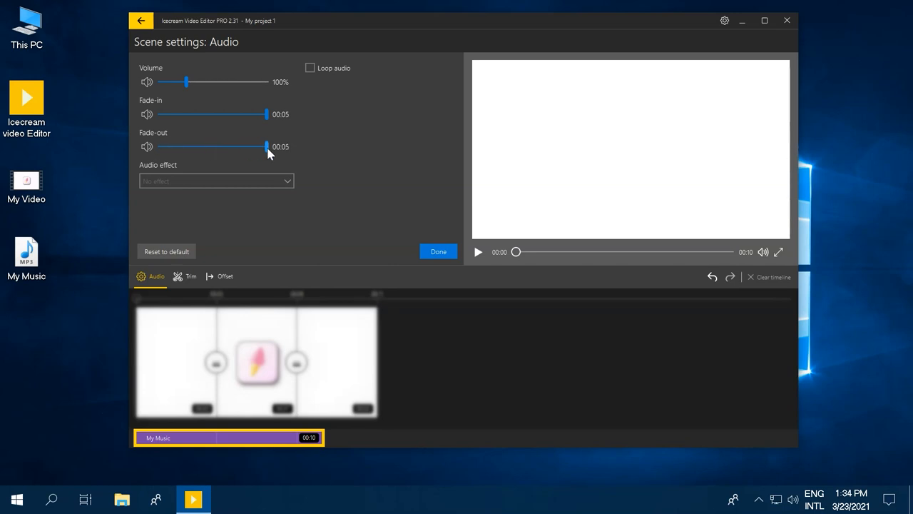
mouse_move(439, 253)
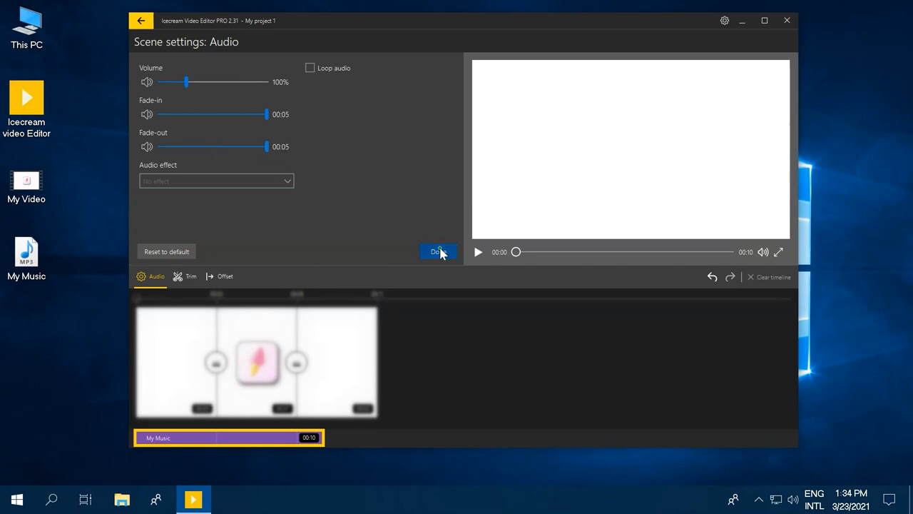
left_click(438, 251)
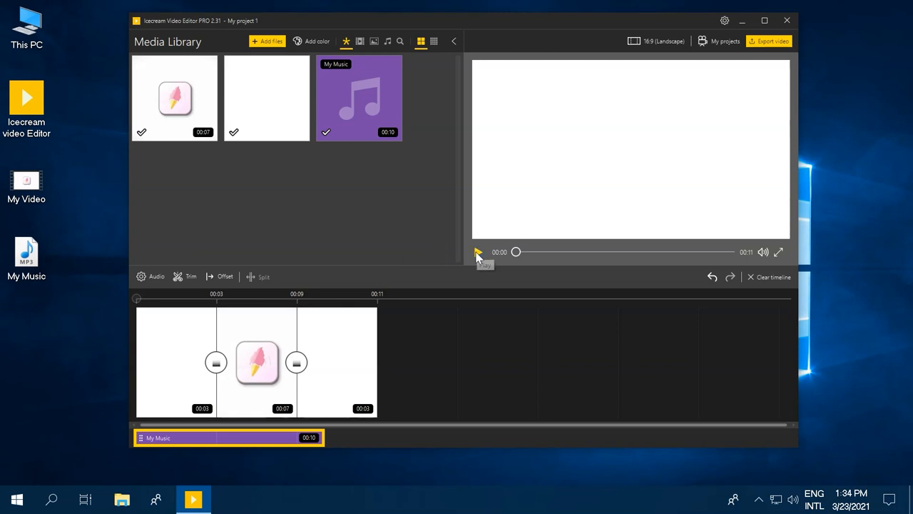
left_click(478, 251)
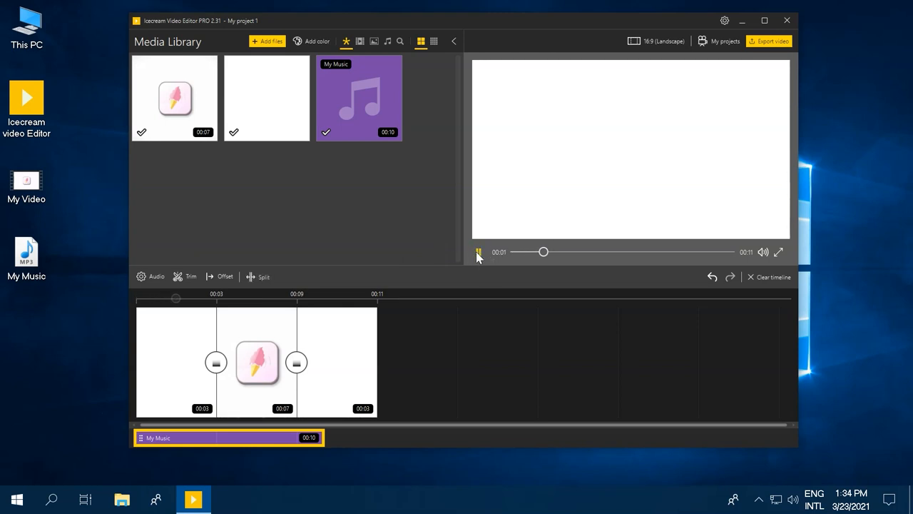